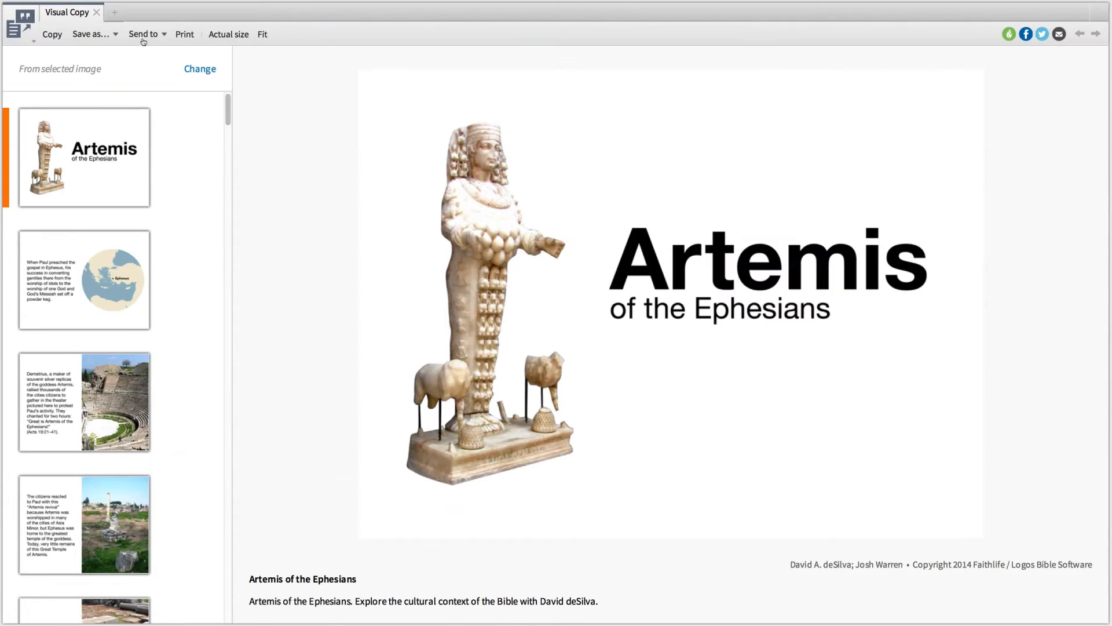
Send the Artemis of the Ephesians infographic slides to Proclaim Church Presentation Software.
left_click(143, 34)
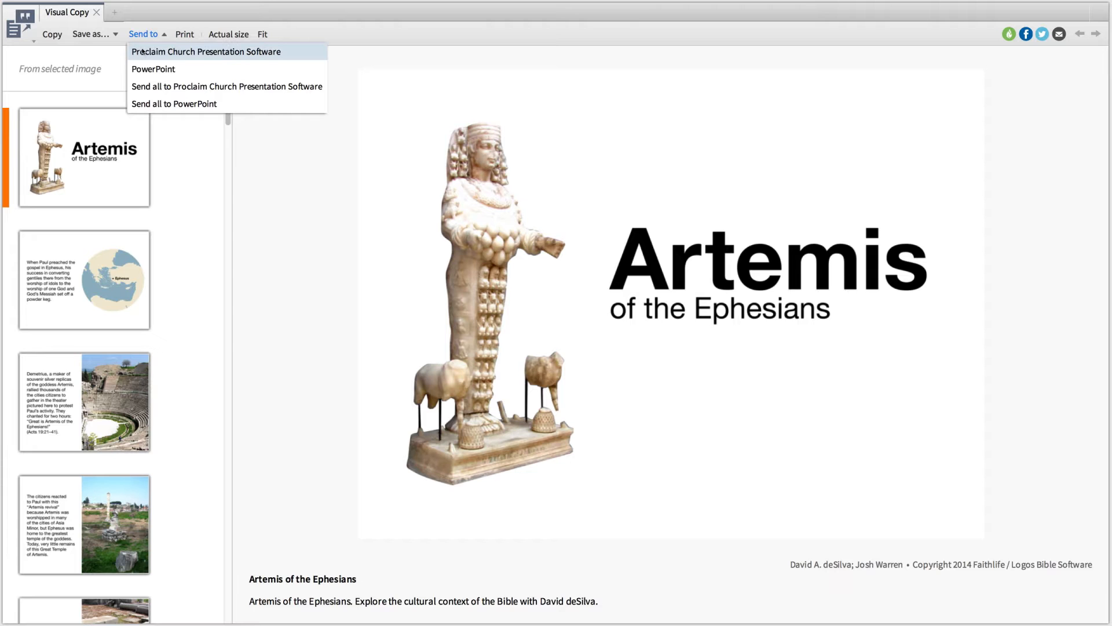
left_click(205, 51)
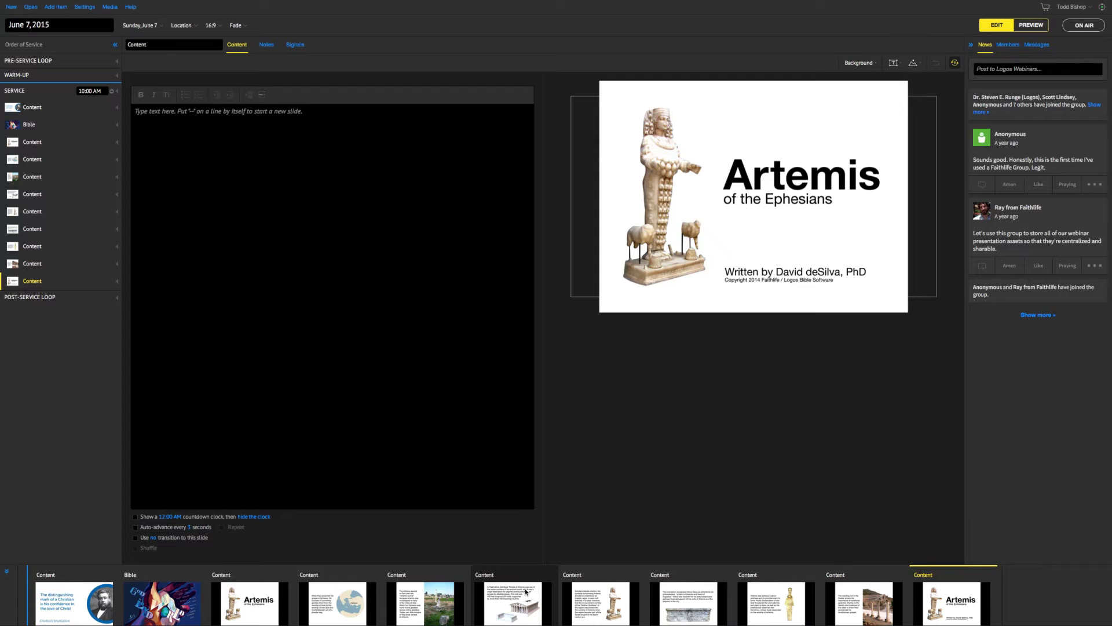
left_click(513, 603)
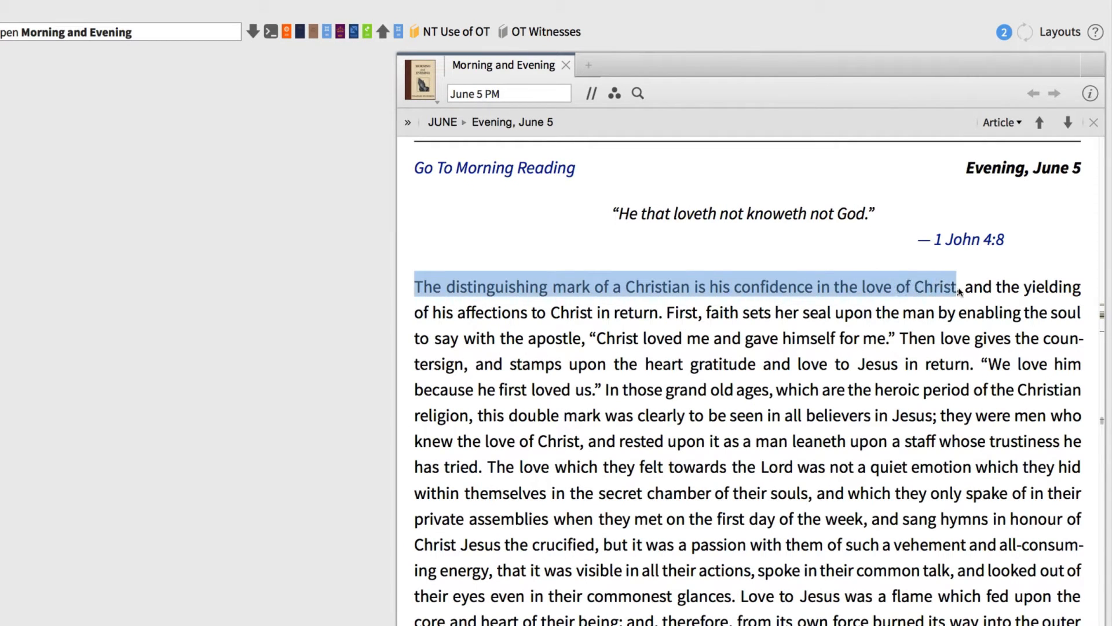
mouse_move(943, 303)
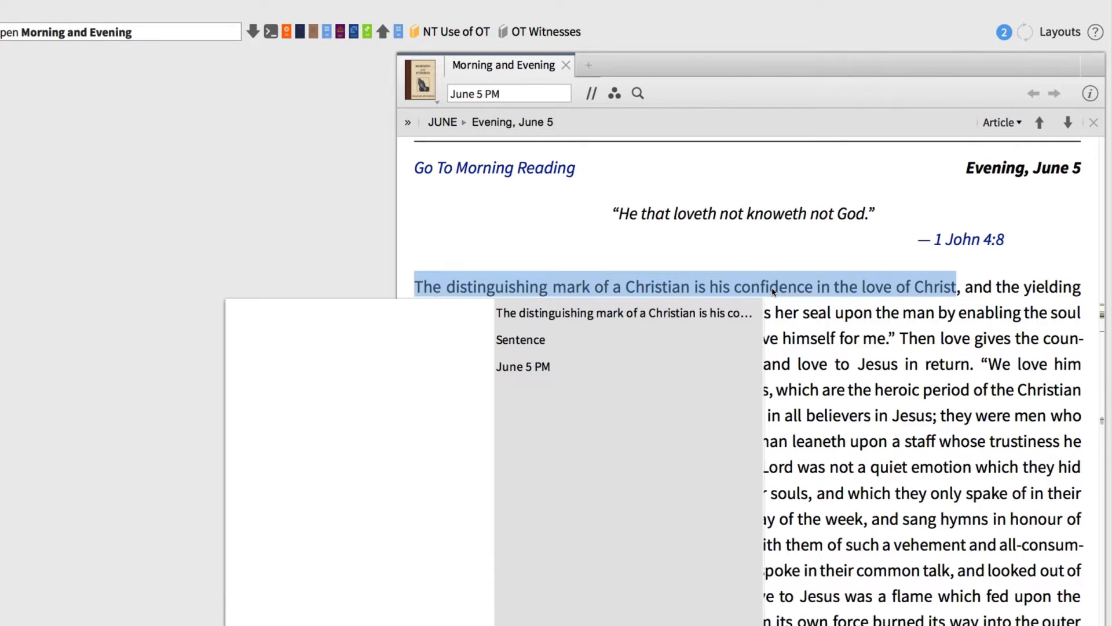
Bring up the context menu for the opening Spurgeon sentence of the Evening, June 5 reading.
right_click(773, 288)
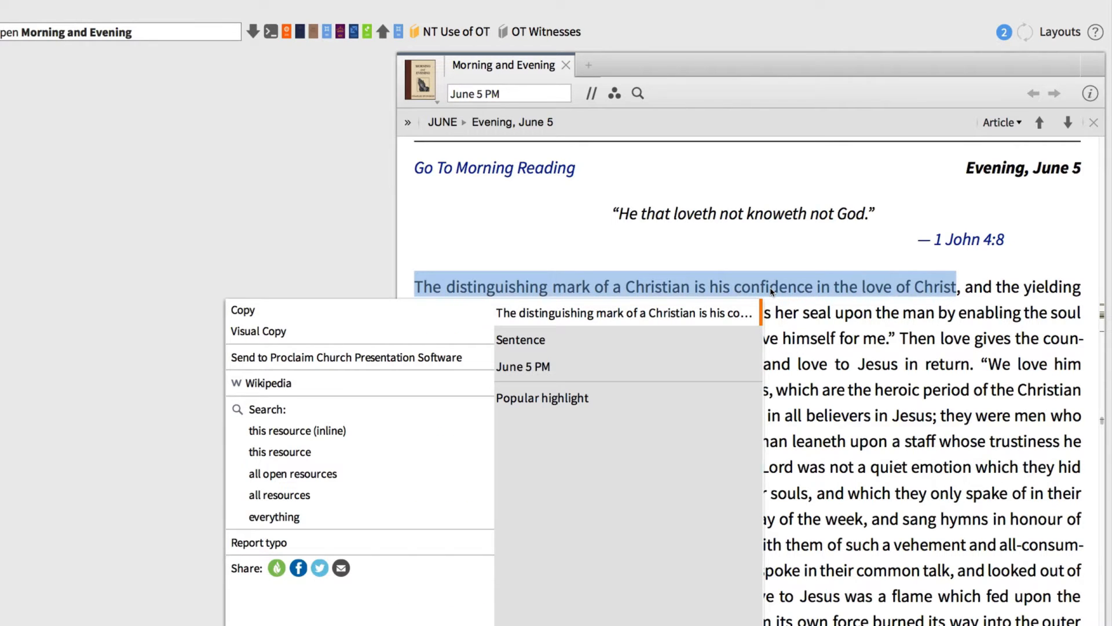
mouse_move(611, 313)
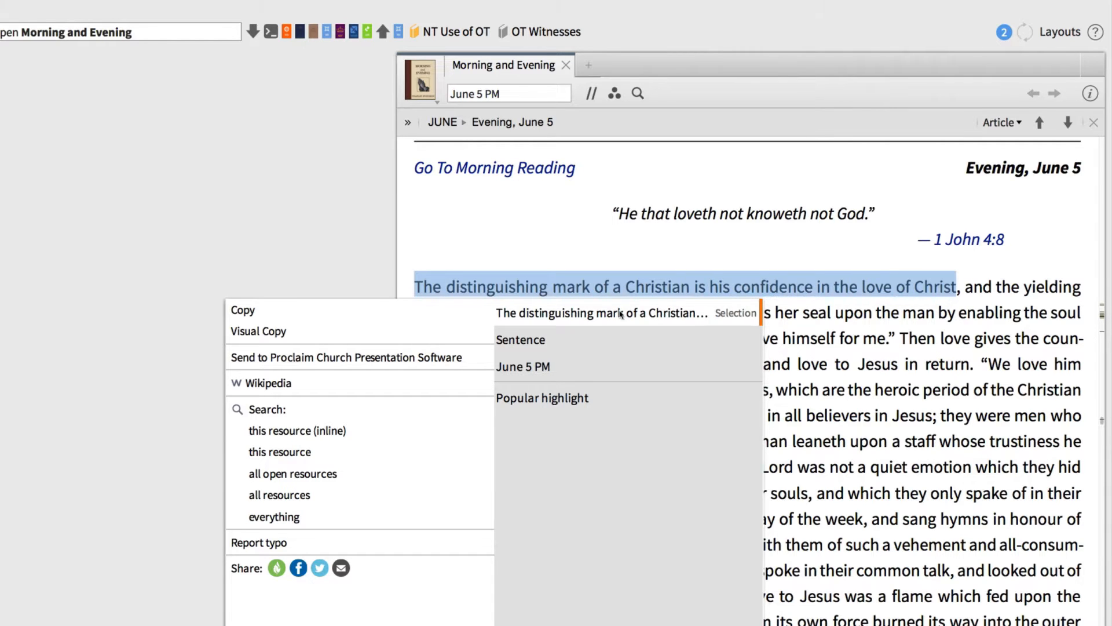
mouse_move(568, 314)
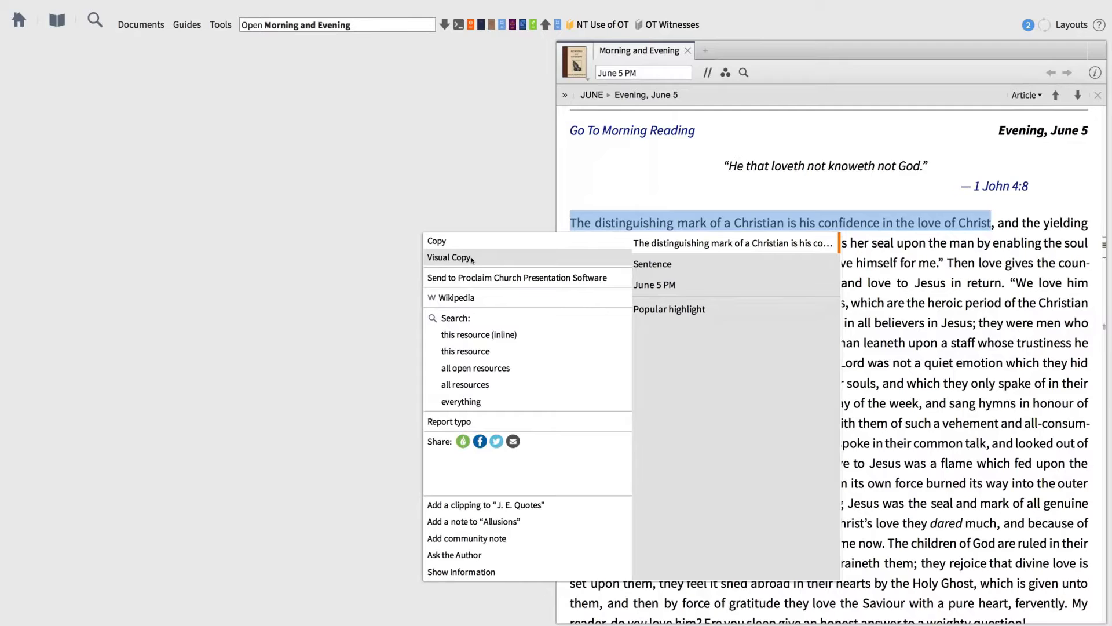
Create a Visual Copy quote slide of the Spurgeon sentence using the round-portrait white design.
left_click(450, 257)
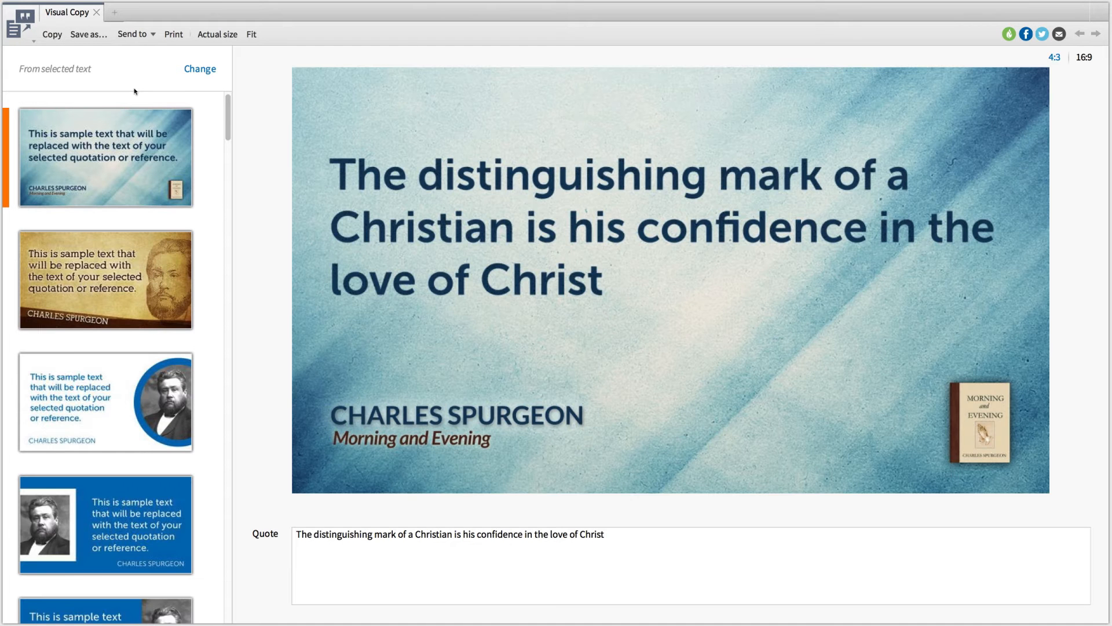
mouse_move(130, 270)
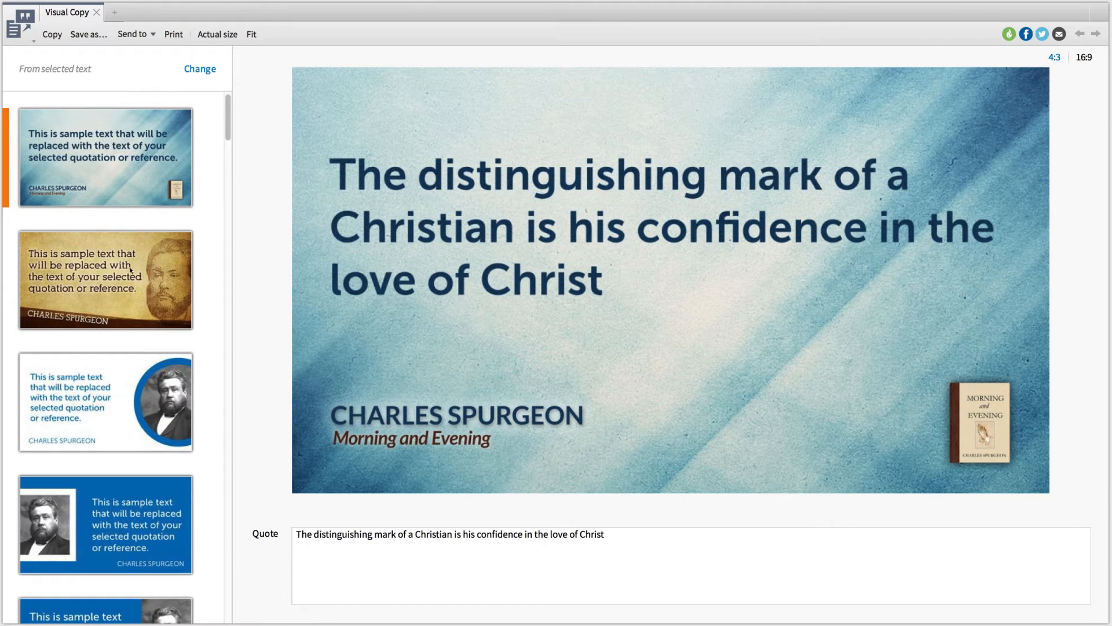
left_click(105, 403)
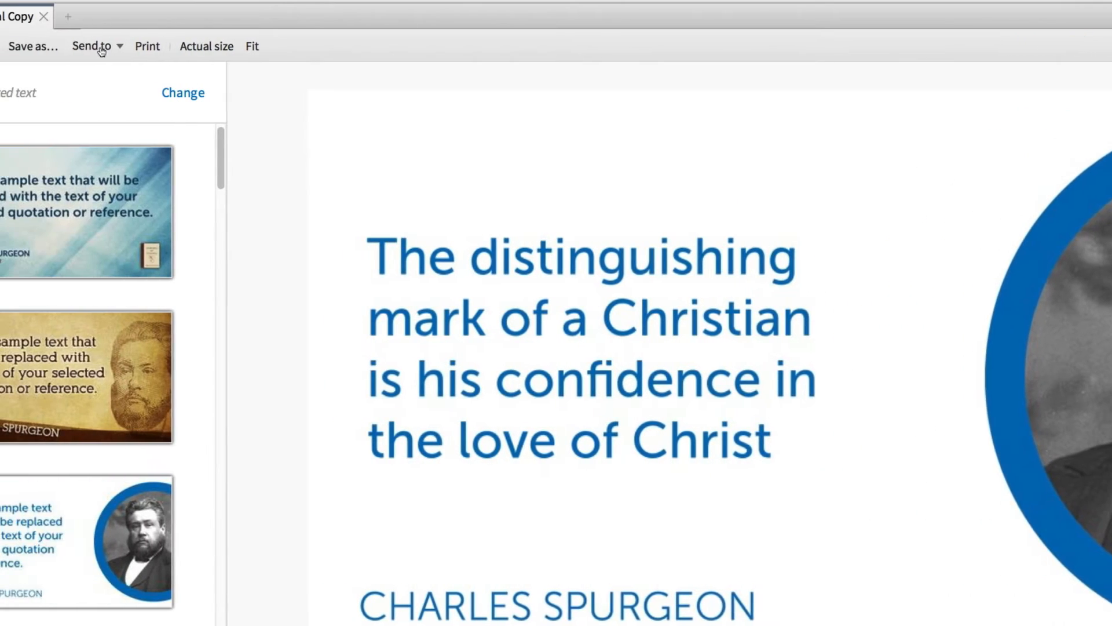
Send the Spurgeon quote slide to Proclaim Church Presentation Software.
left_click(90, 46)
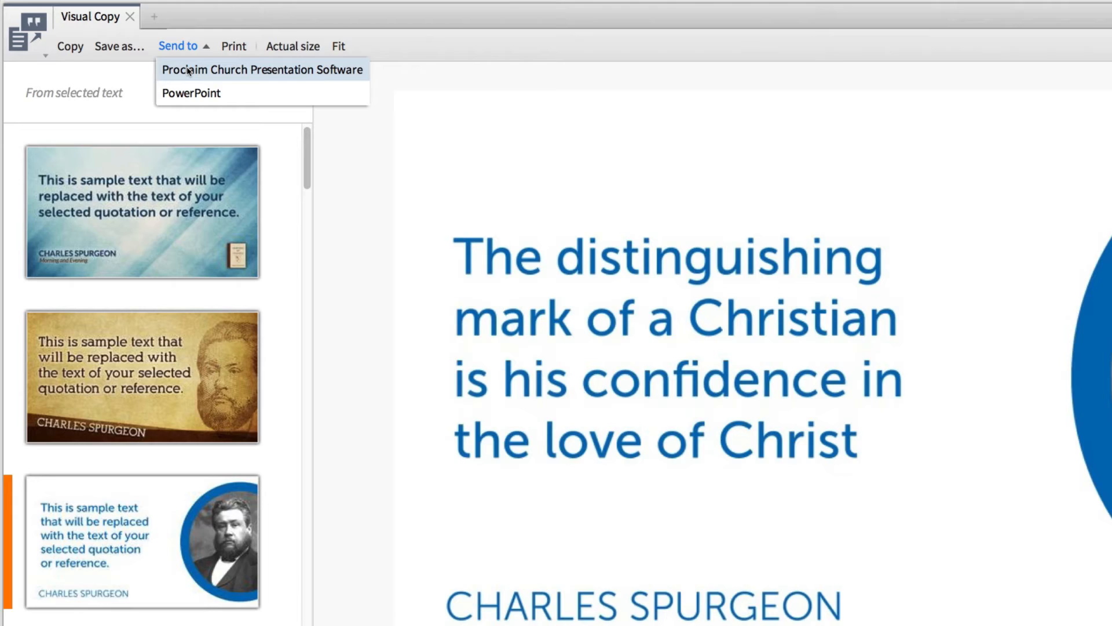
left_click(263, 70)
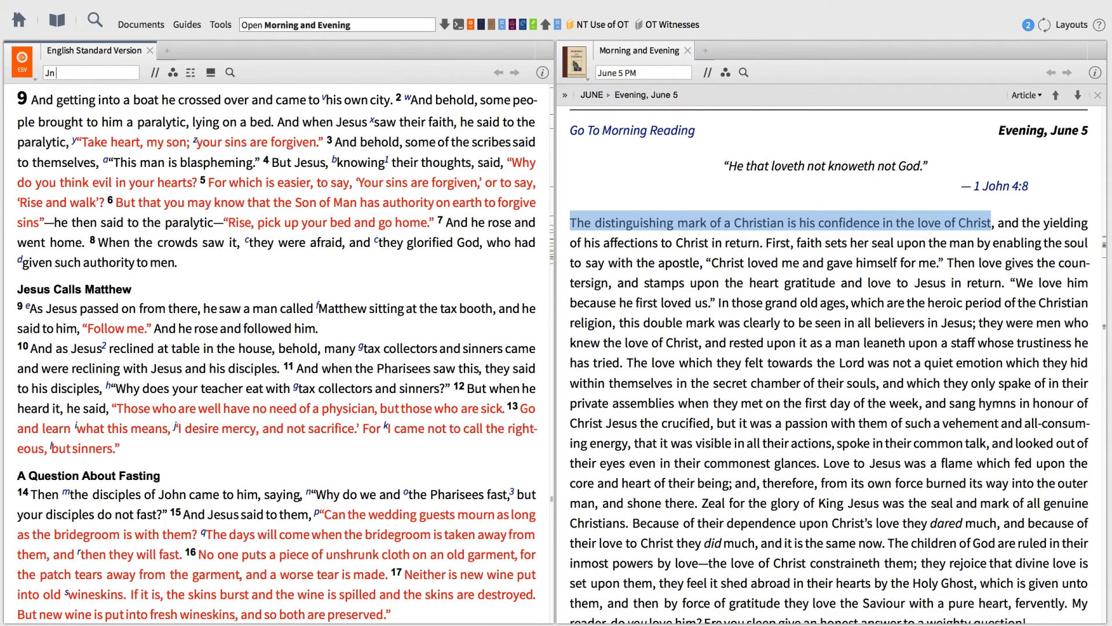
Go to John 3:16 in the ESV and make Visual Copy slides from the verse.
type("John 3:16")
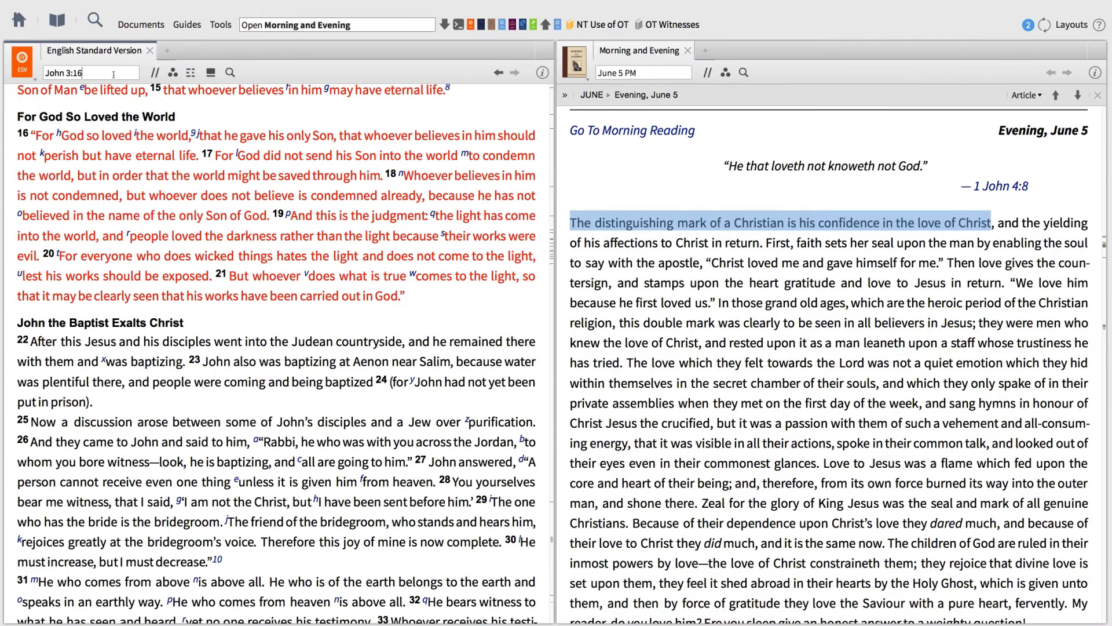
left_click(114, 136)
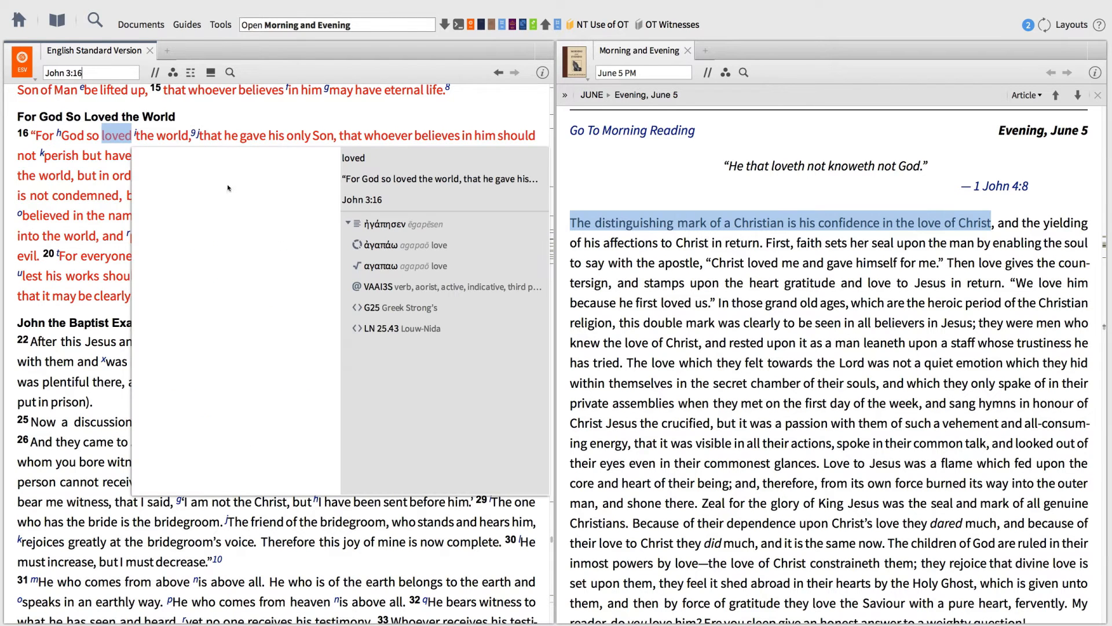
right_click(213, 135)
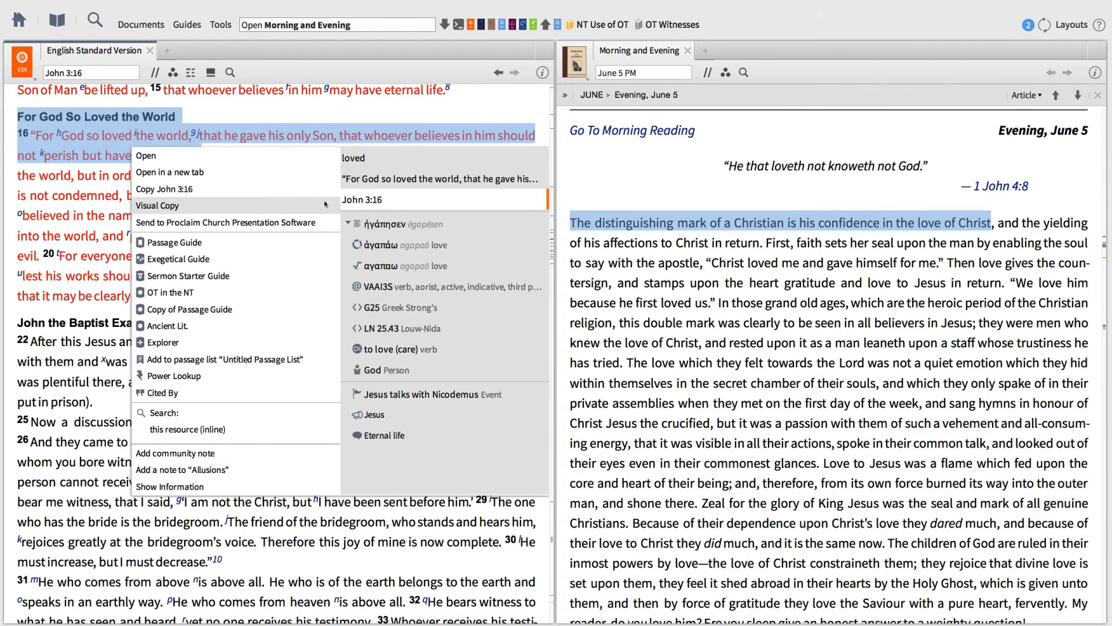
left_click(158, 206)
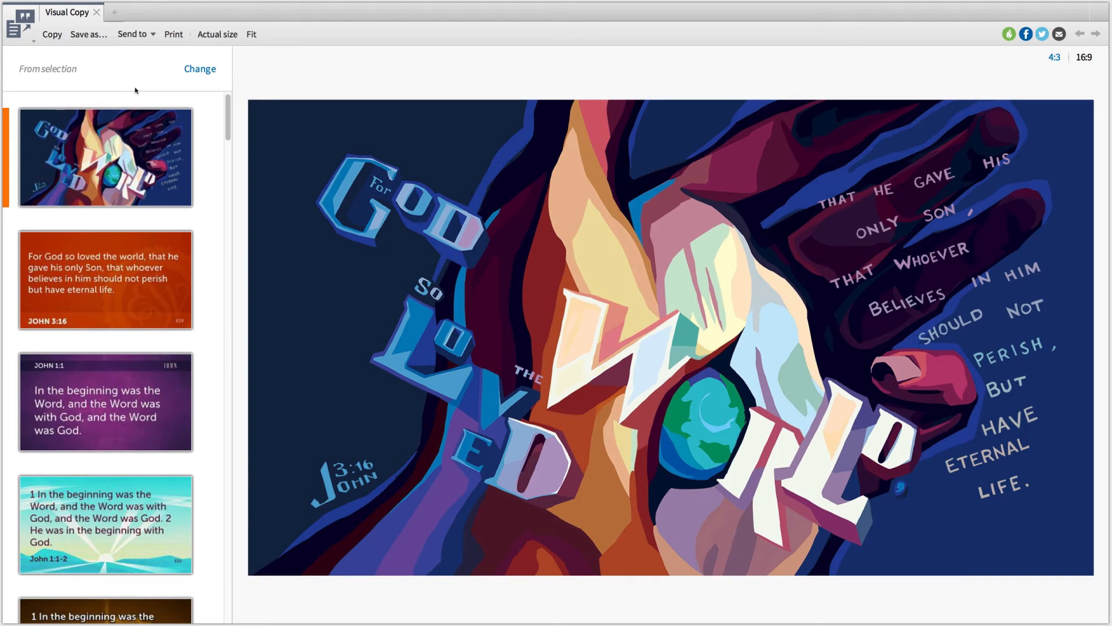
mouse_move(134, 140)
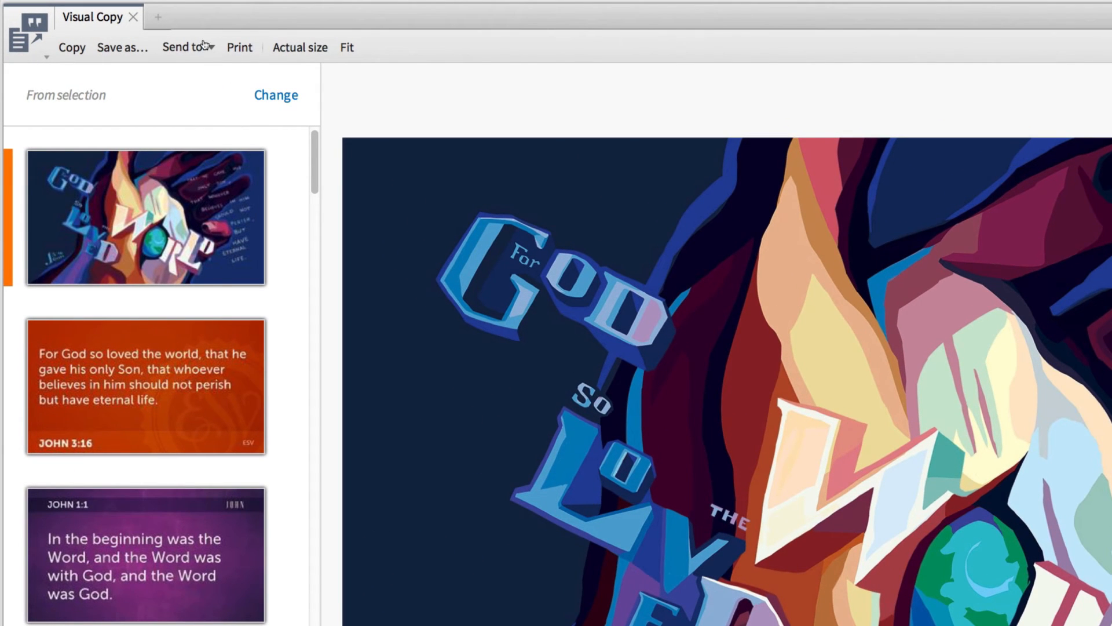
Send the John 3:16 artwork slide to Proclaim Church Presentation Software.
left_click(184, 48)
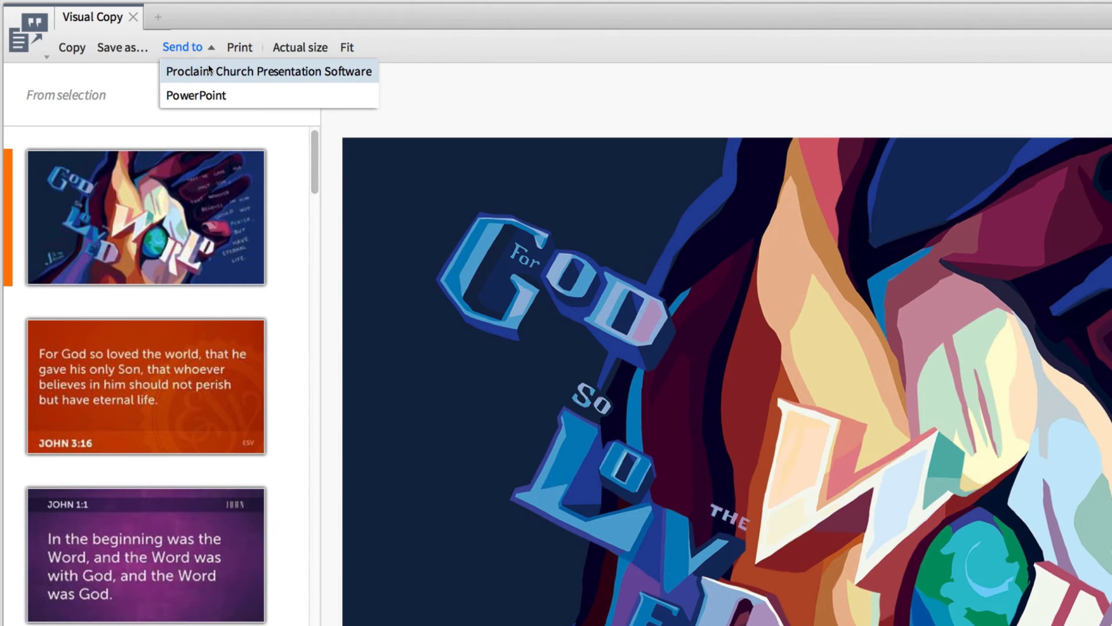
left_click(268, 71)
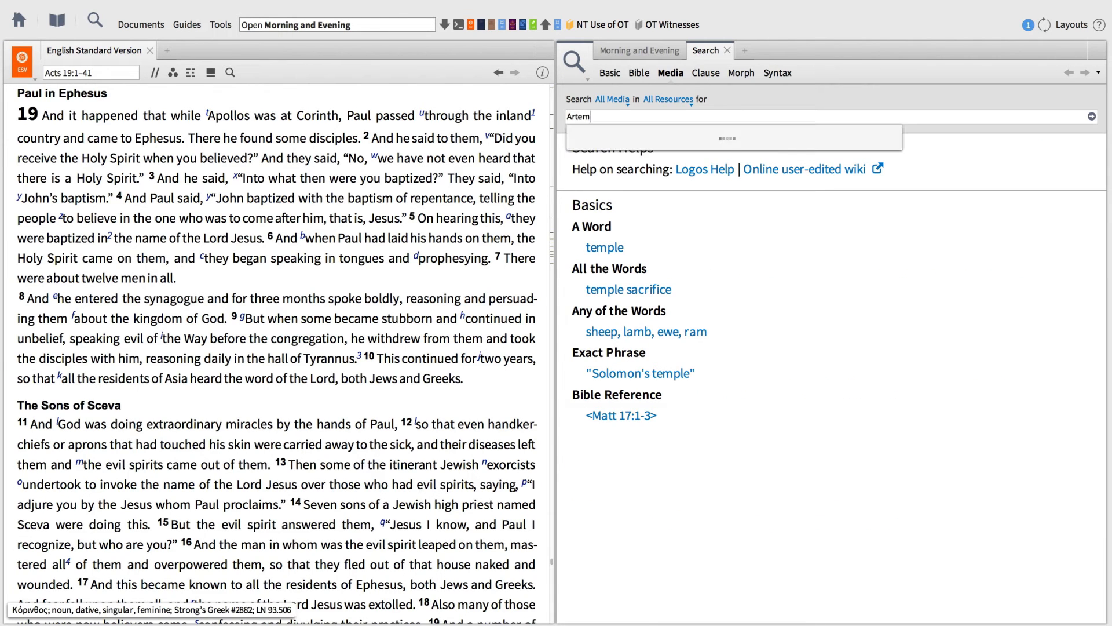
Search media for Artemis and choose the Artemis (Supernatural being) suggestion.
type("is")
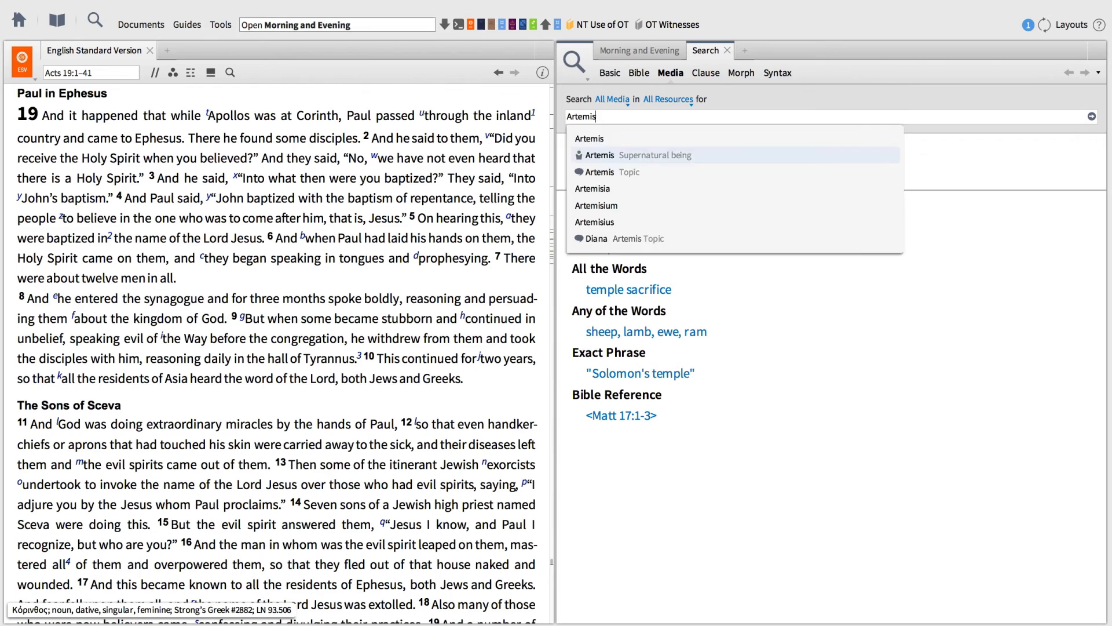
left_click(600, 154)
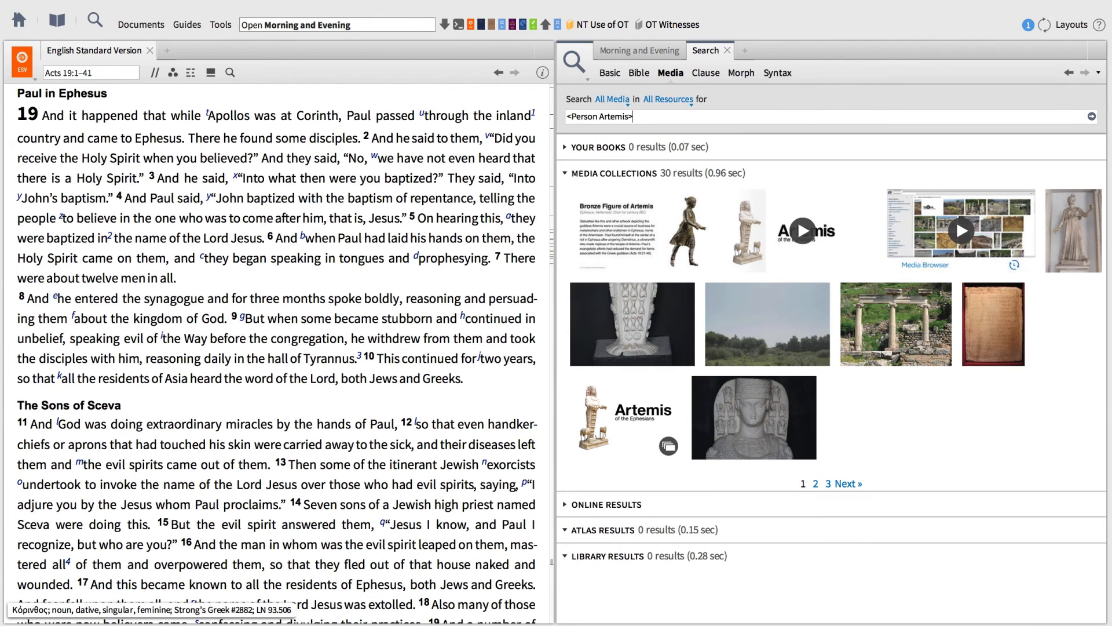
mouse_move(565, 384)
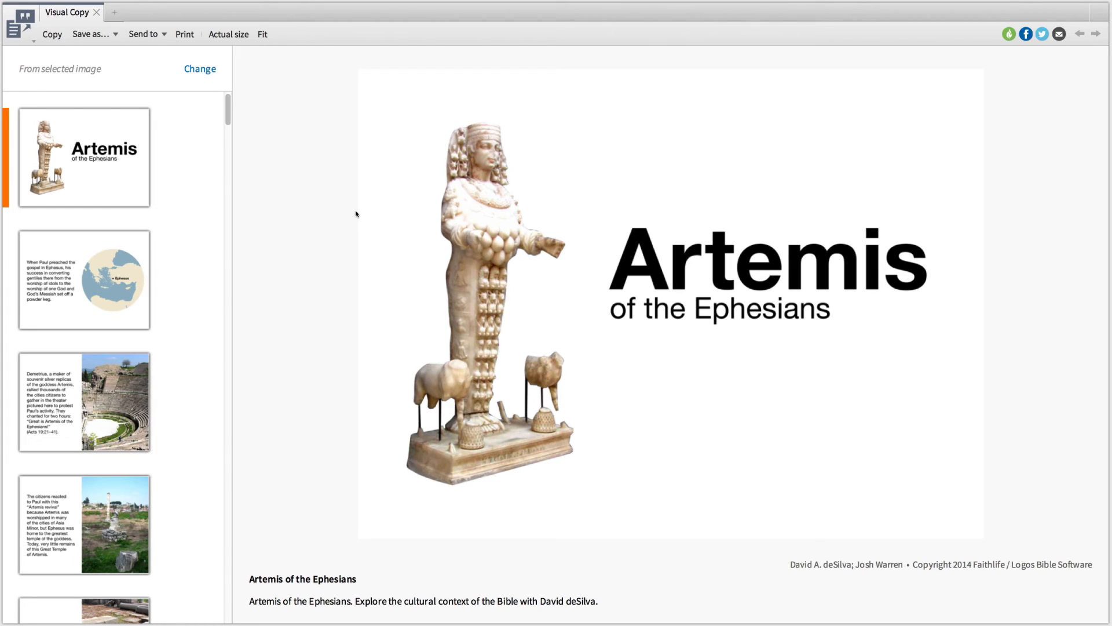
mouse_move(318, 196)
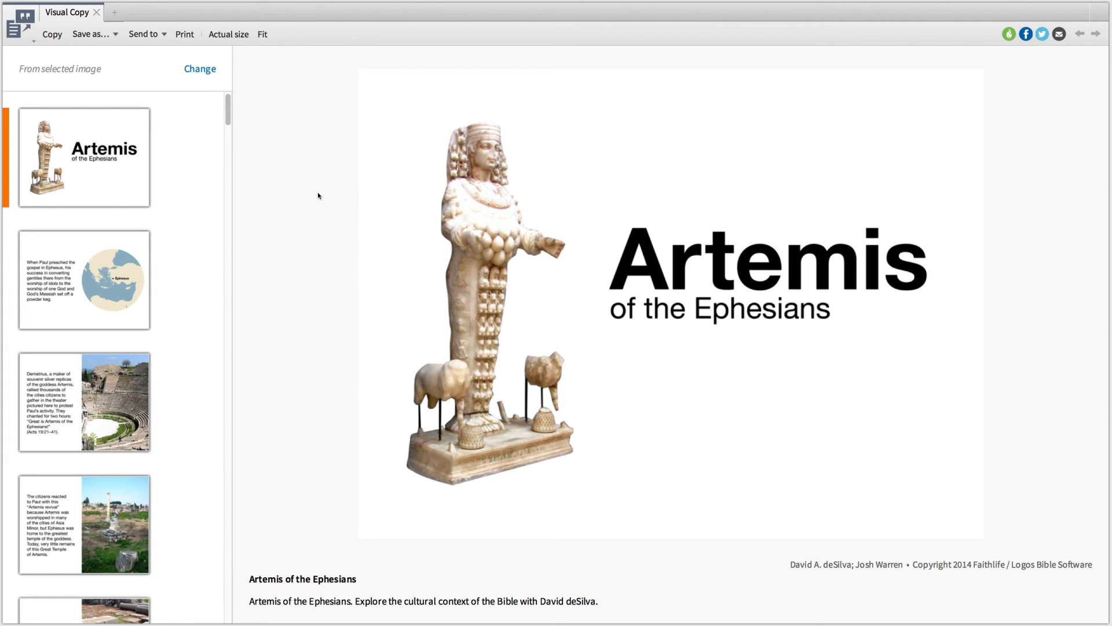
Send all Artemis infographic slides to Proclaim and view one of them there.
left_click(143, 34)
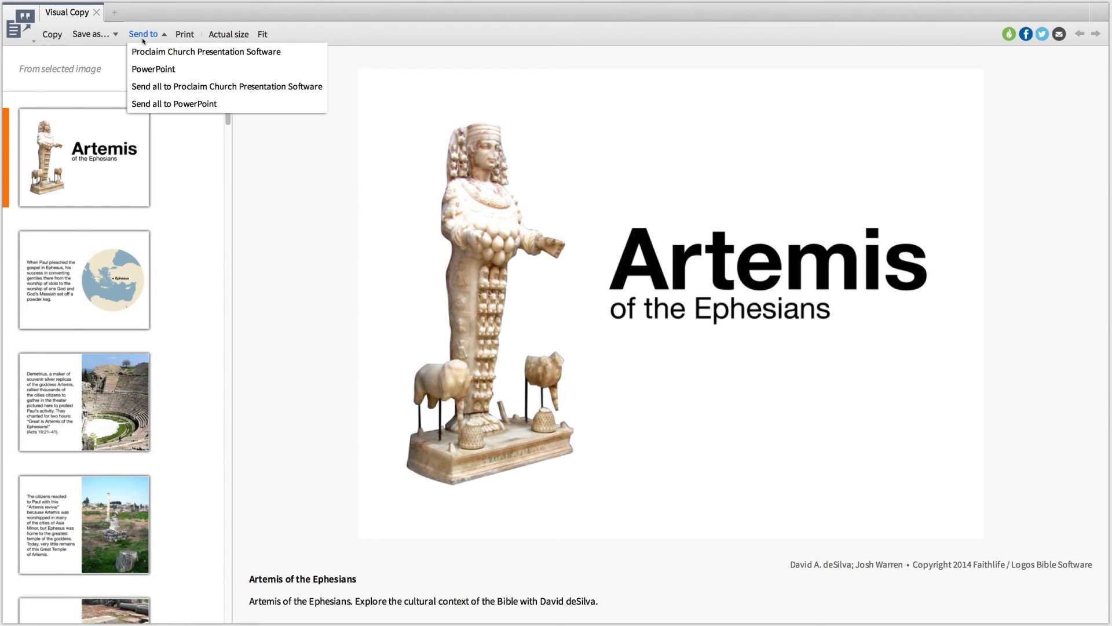
mouse_move(206, 51)
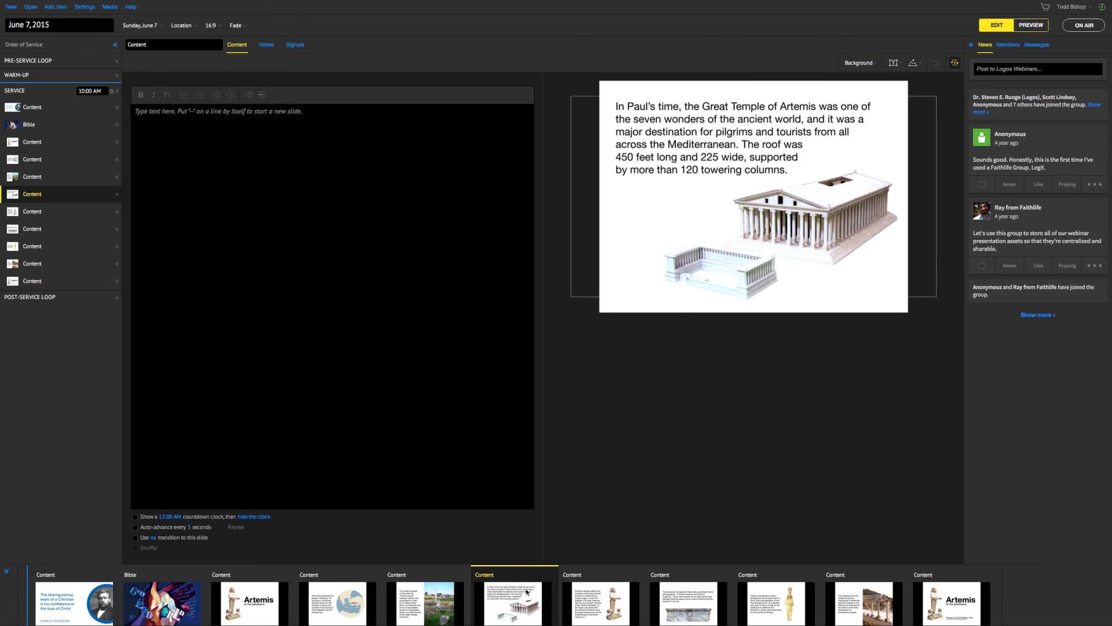
left_click(603, 604)
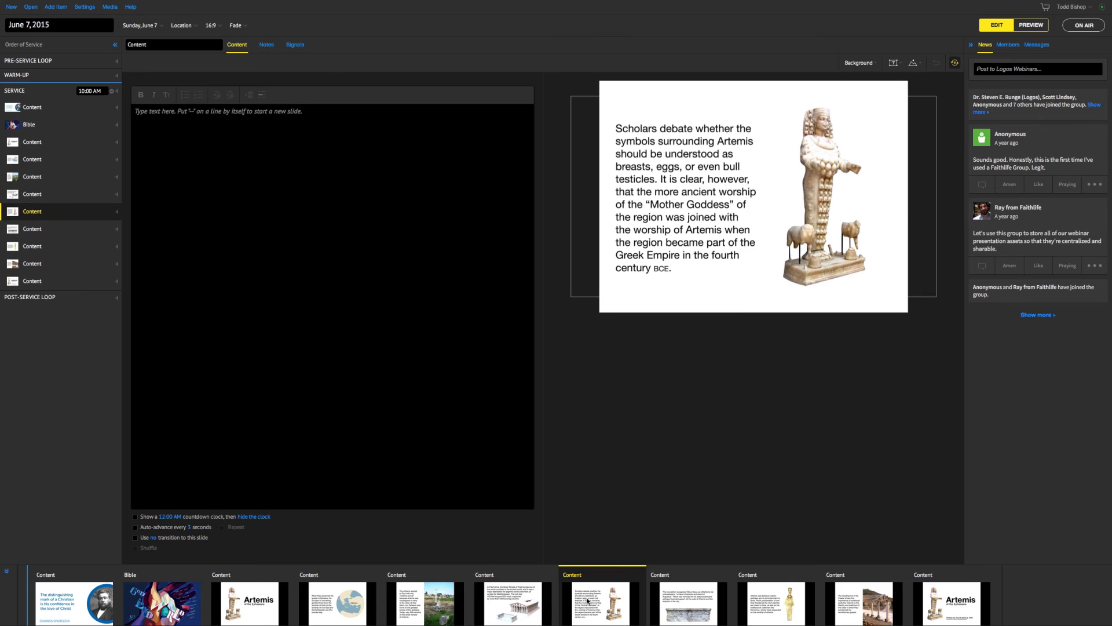